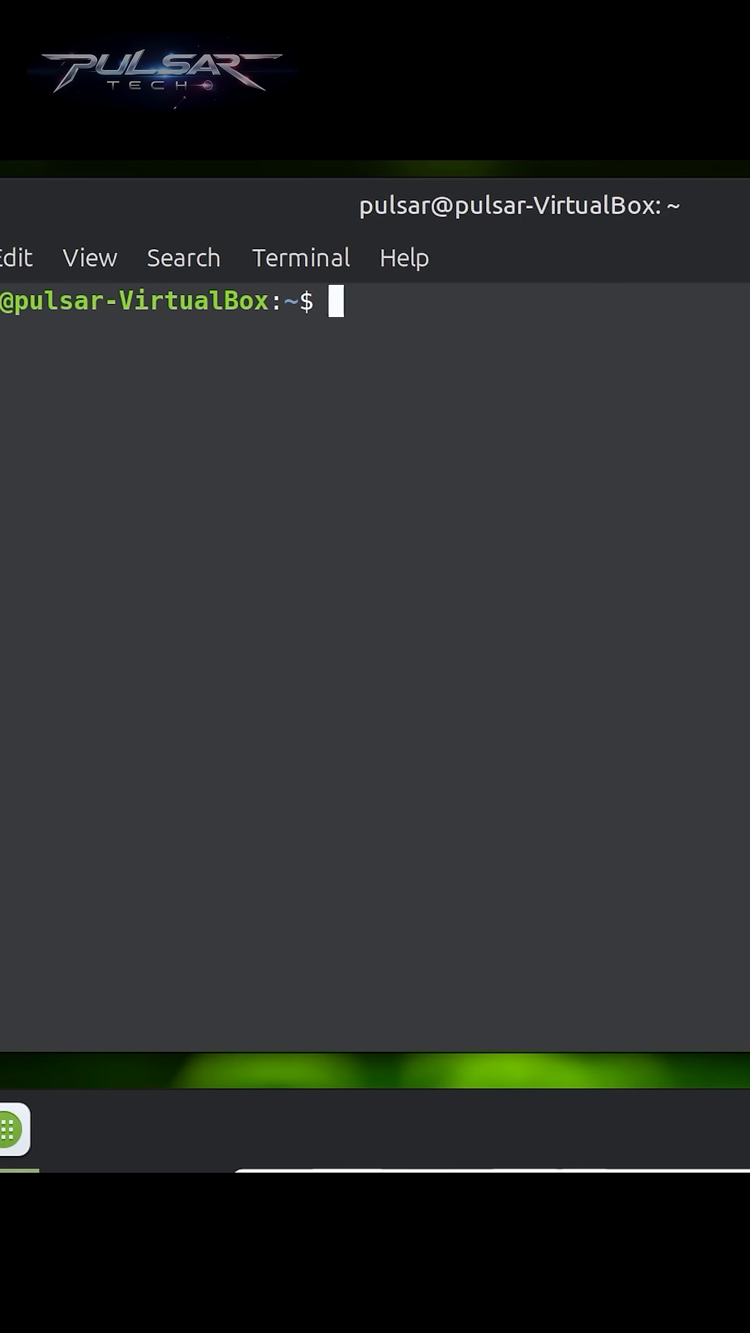
Step: Run sudo apt update to refresh the package lists and report upgradable packages
{"action": "type", "text": "sudo a"}
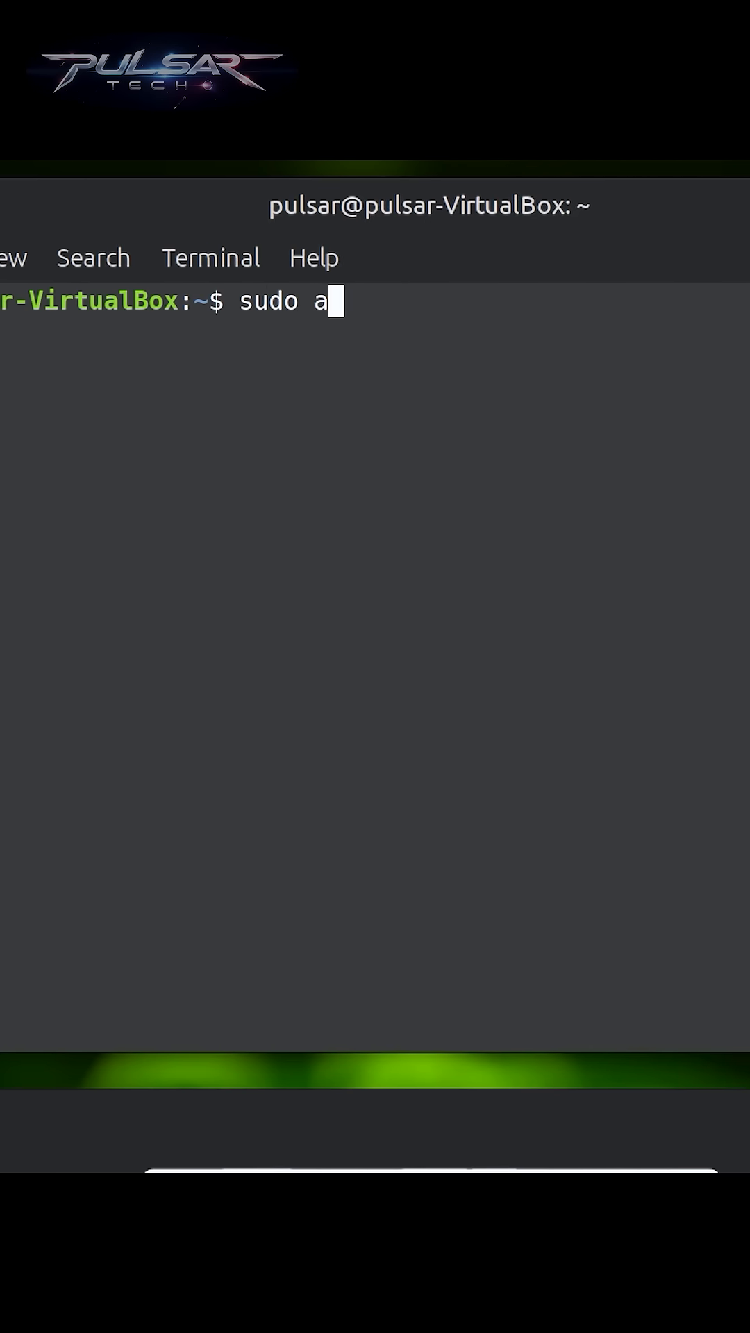
{"action": "type", "text": "pt update"}
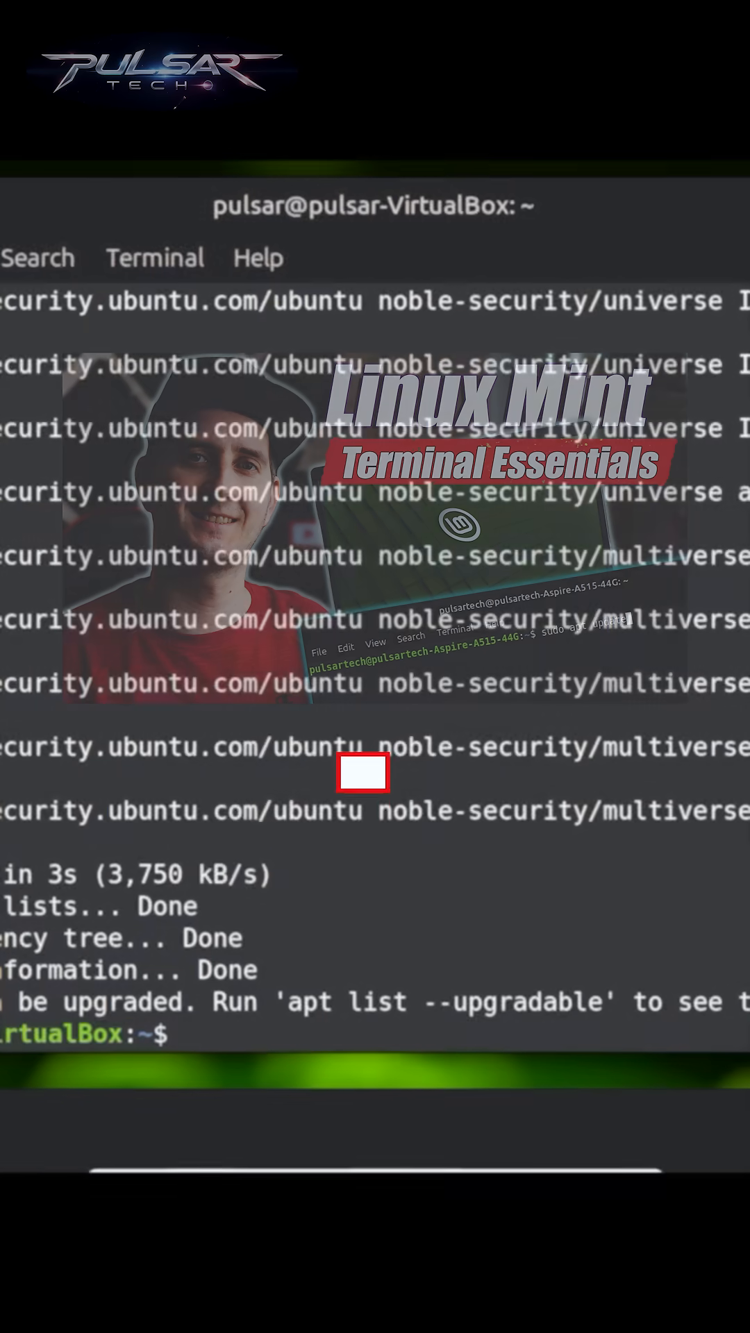
Step: Start a fresh terminal session for removing GIMP with sudo apt remove
{"action": "key", "text": "ctrl+alt+t"}
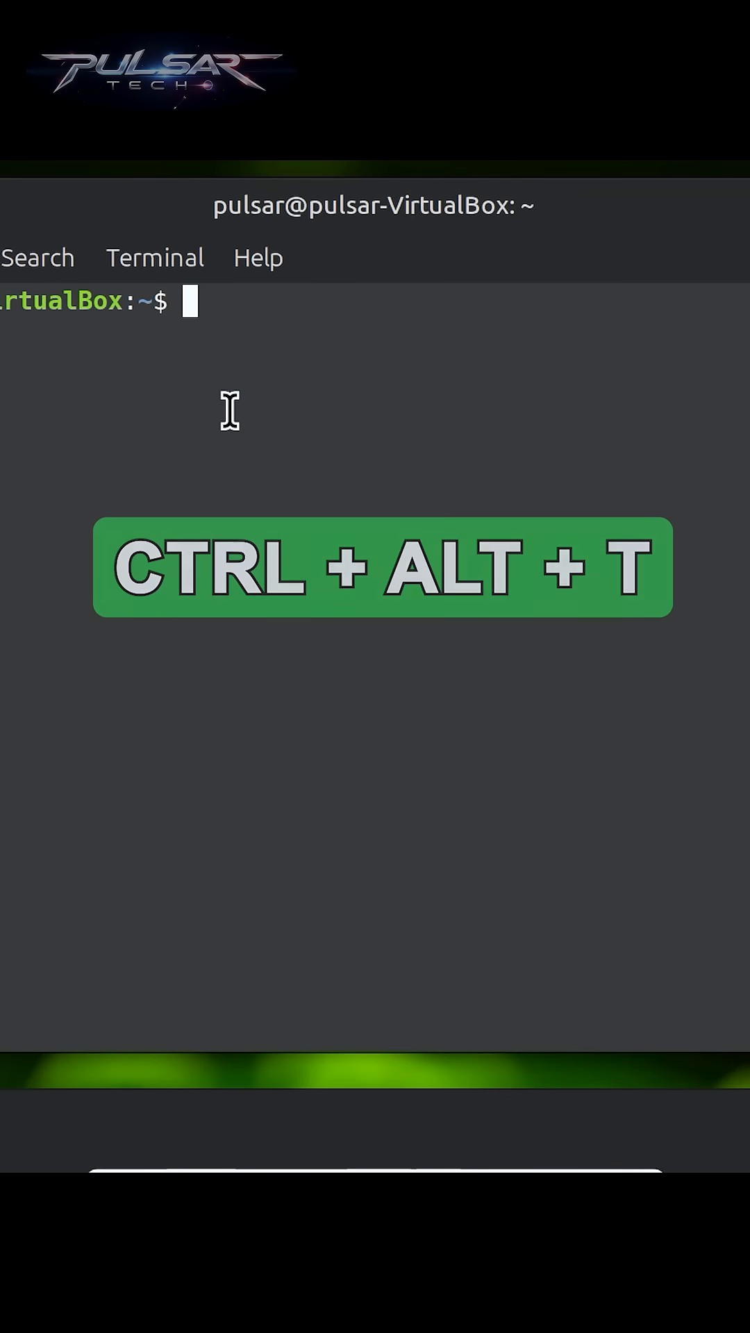
{"action": "key", "text": "ctrl+alt+t"}
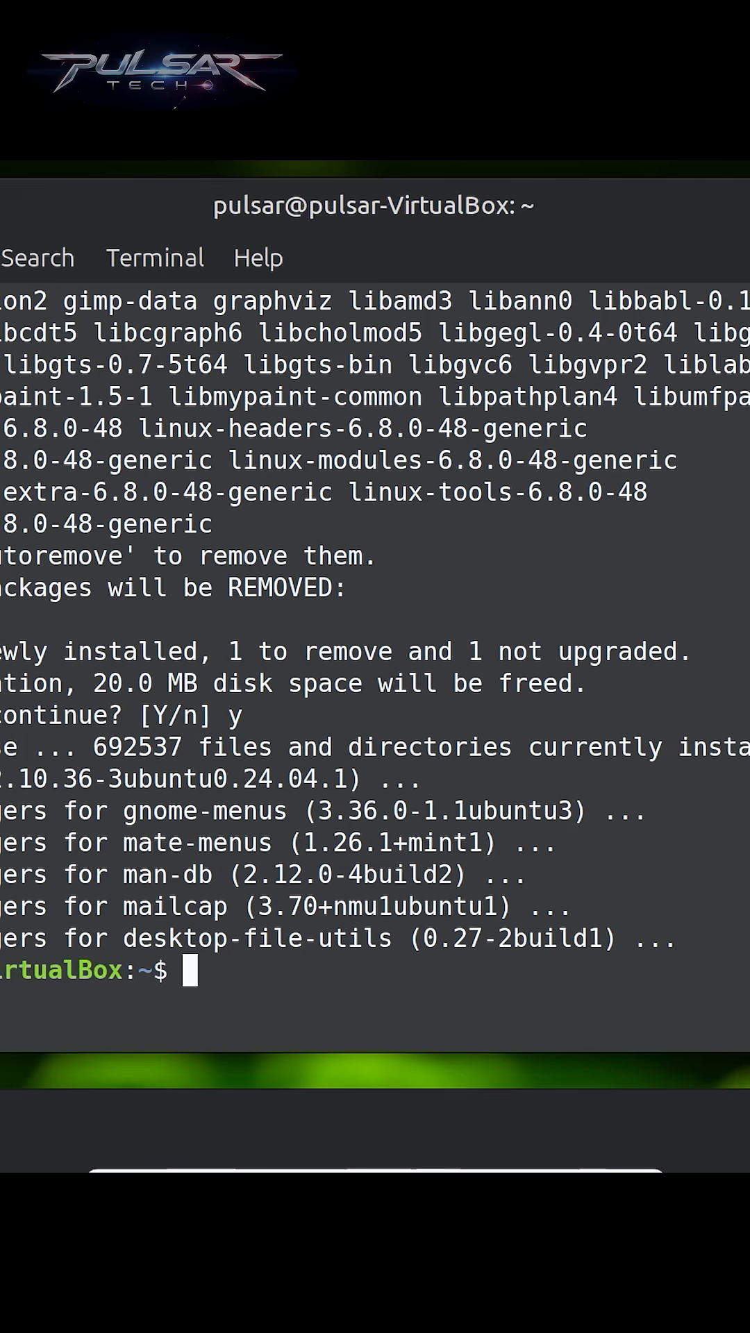
Step: Enter apt search image editing at the prompt without running it
{"action": "type", "text": "apt search"}
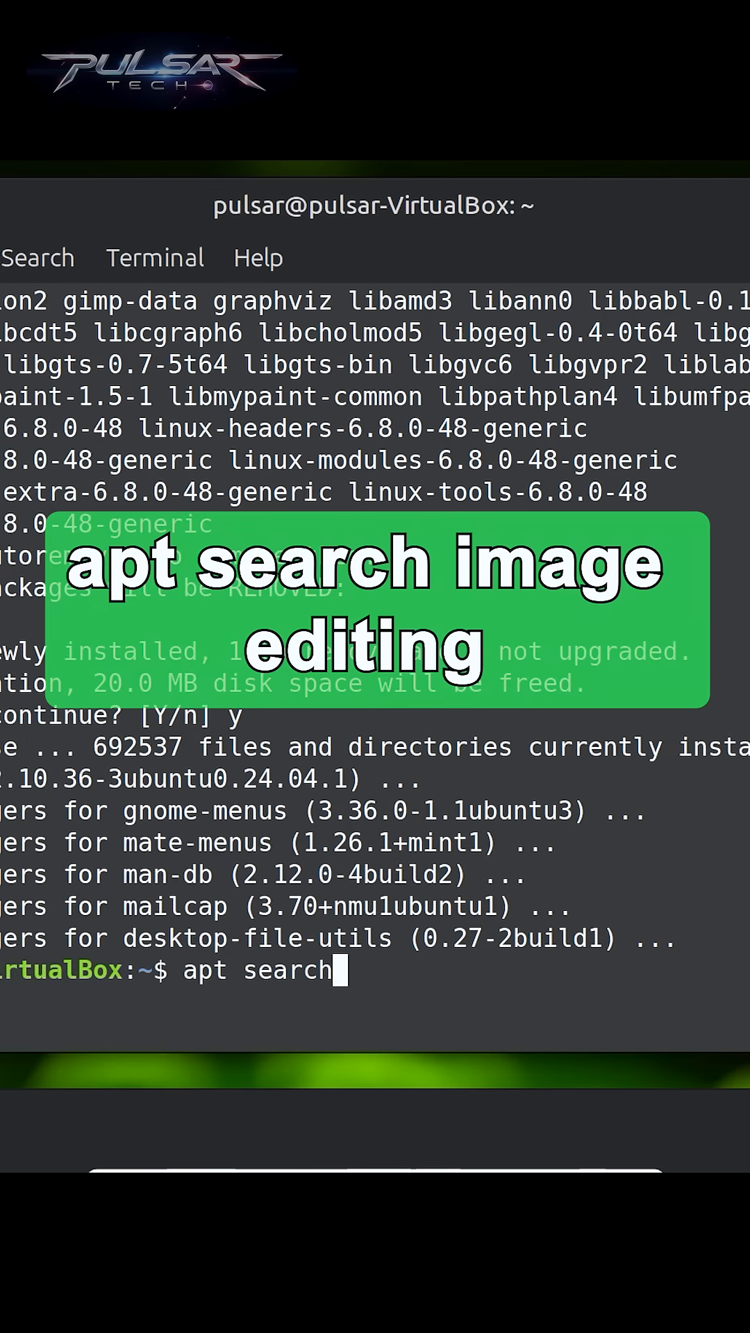
{"action": "type", "text": "image editing"}
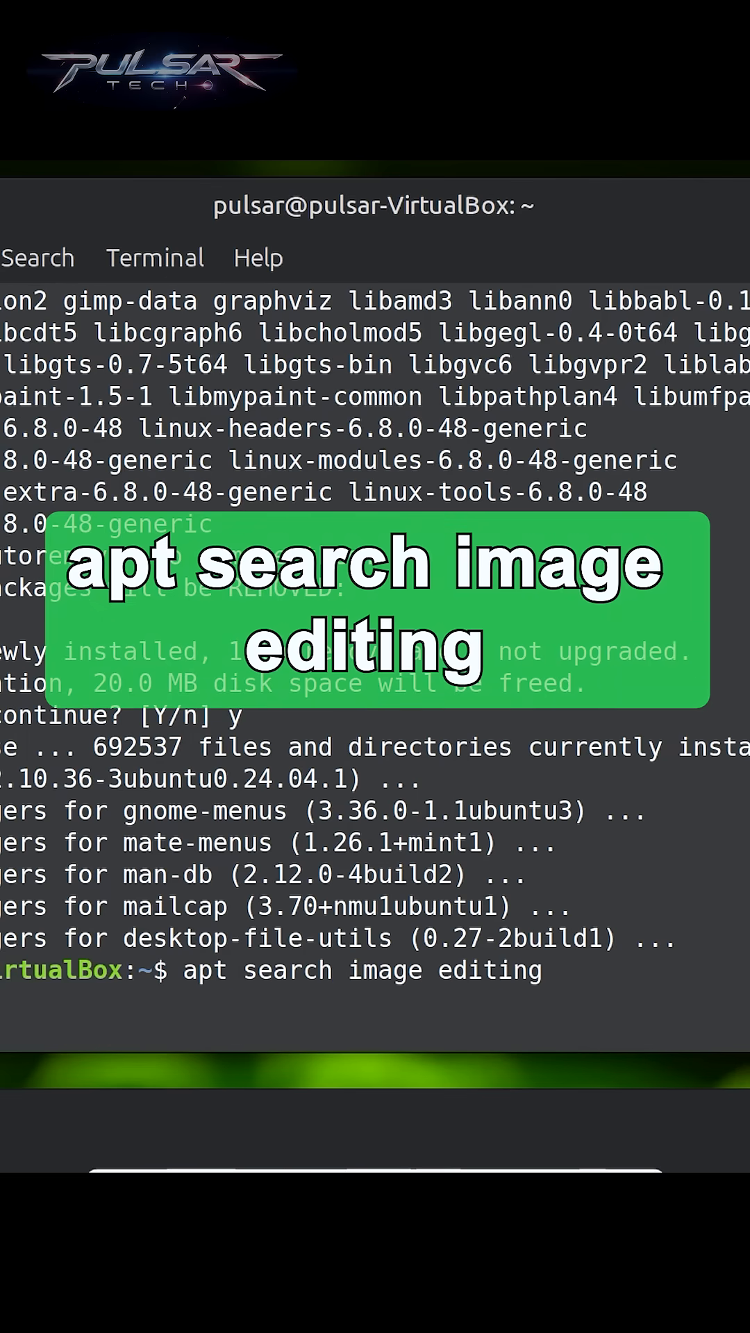